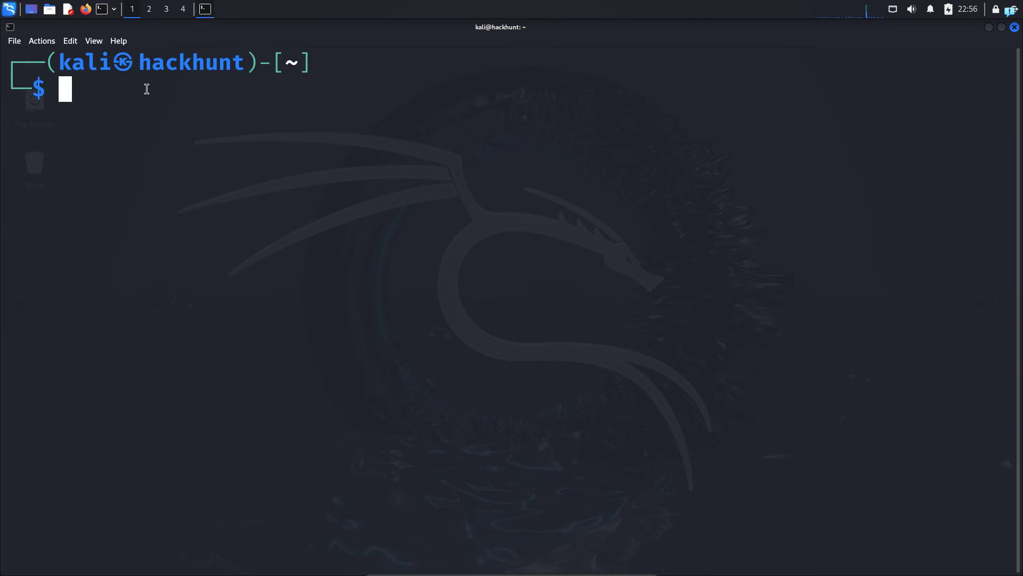
# Run nslookup google.com, resolving it to 142.250.198.14 via server 192.168.0.1.
pyautogui.write('nslookup')
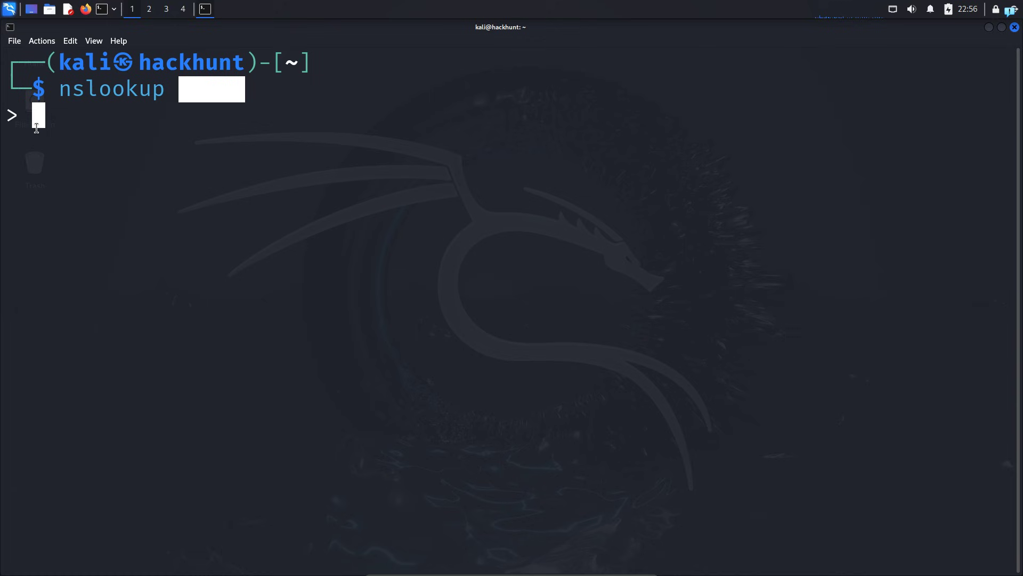
pyautogui.write('google.com')
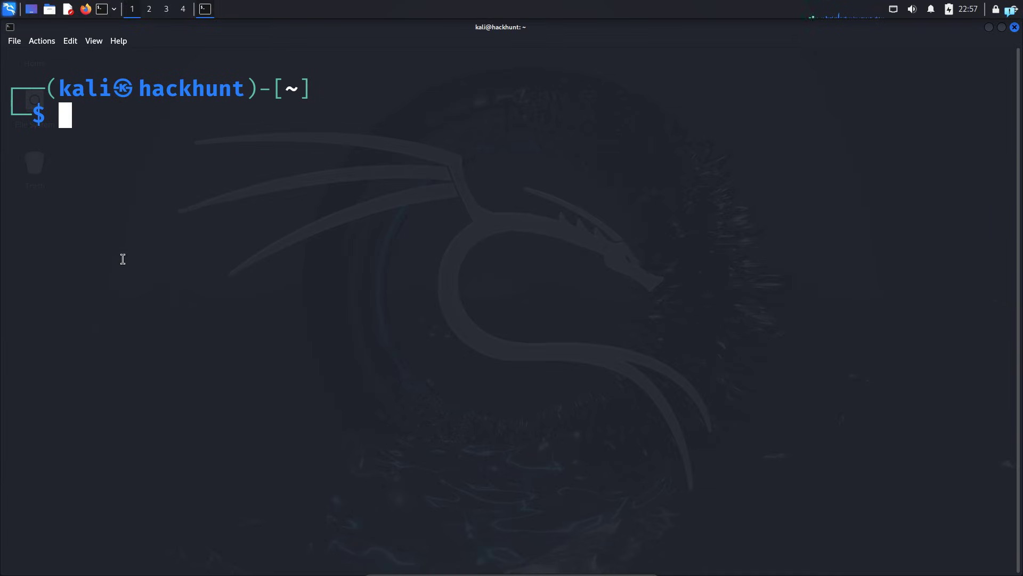
pyautogui.write('nslookup go')
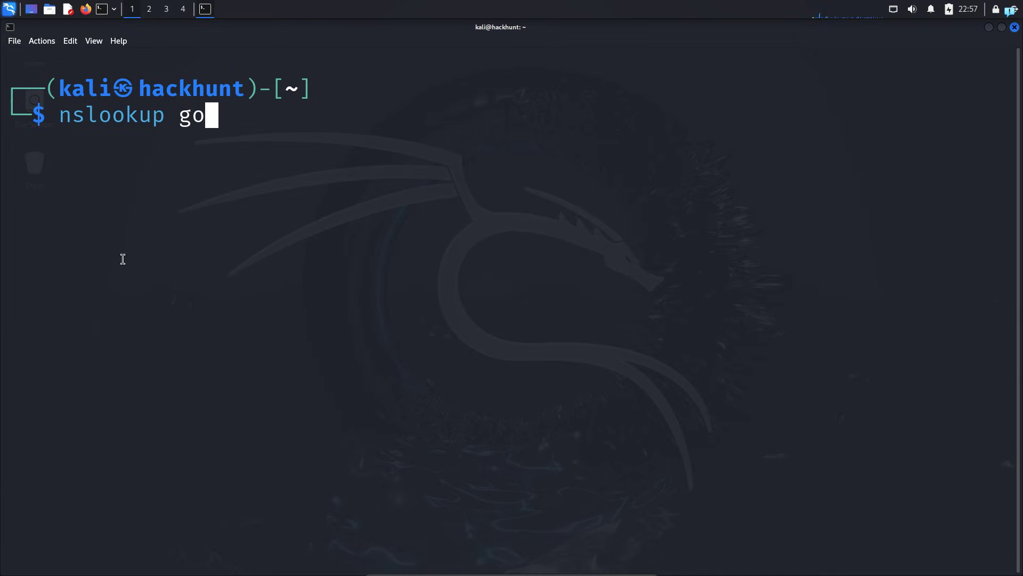
pyautogui.write('ogle.com')
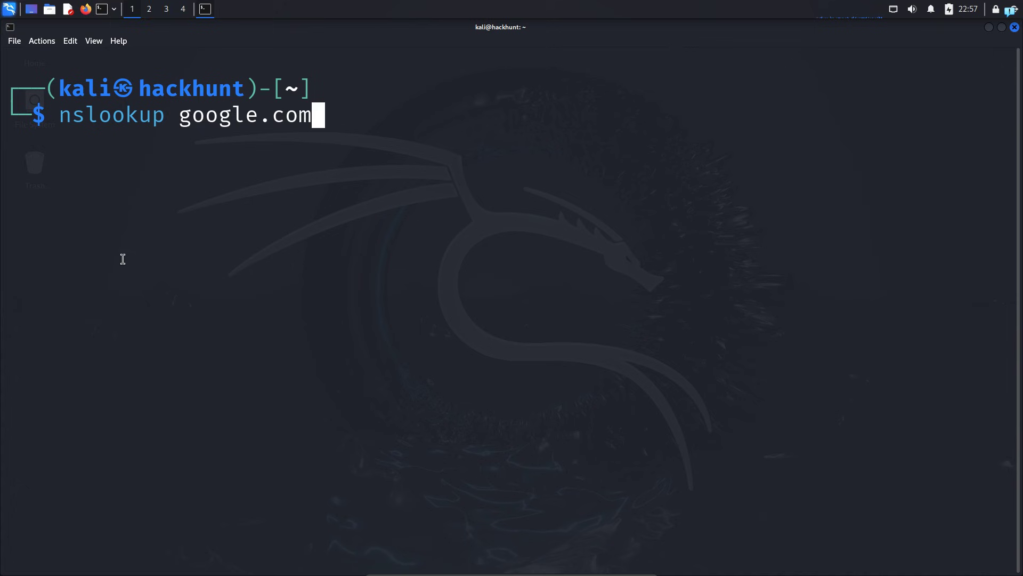
pyautogui.doubleClick(245, 115)
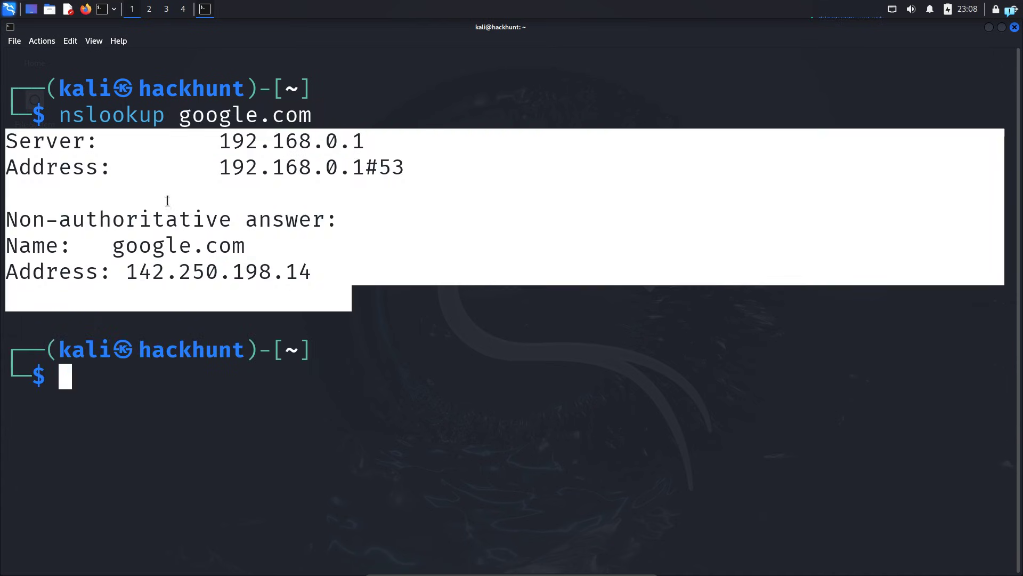
pyautogui.doubleClick(291, 141)
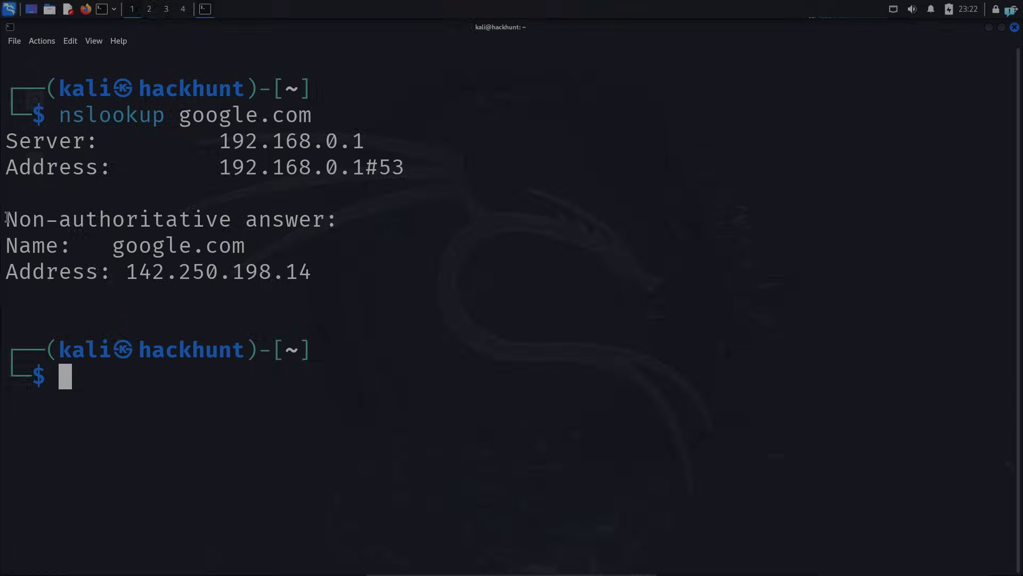
# Clear the google.com lookup output, leaving an empty shell prompt.
pyautogui.doubleClick(120, 220)
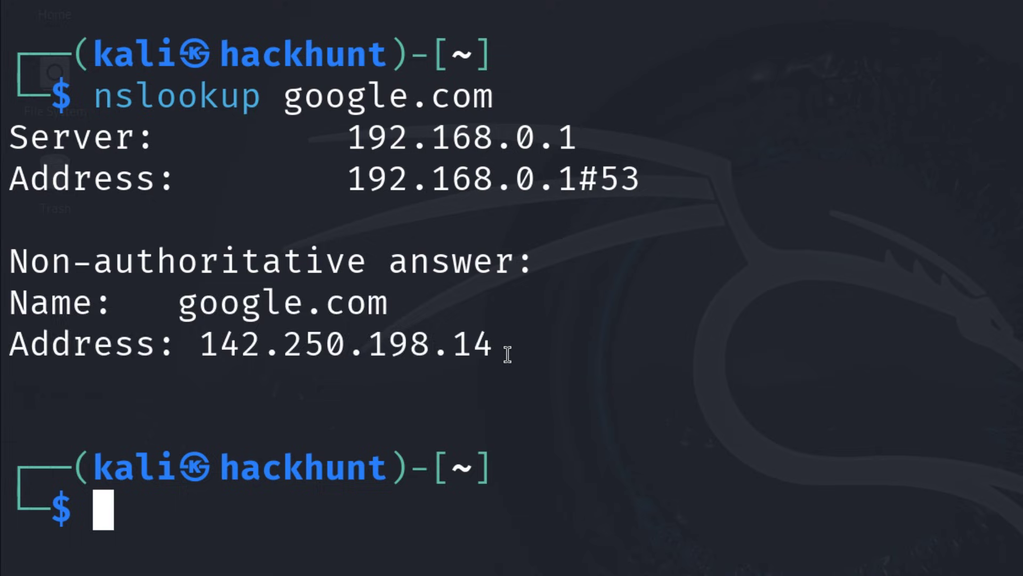
pyautogui.moveTo(8, 302); pyautogui.dragTo(495, 346)
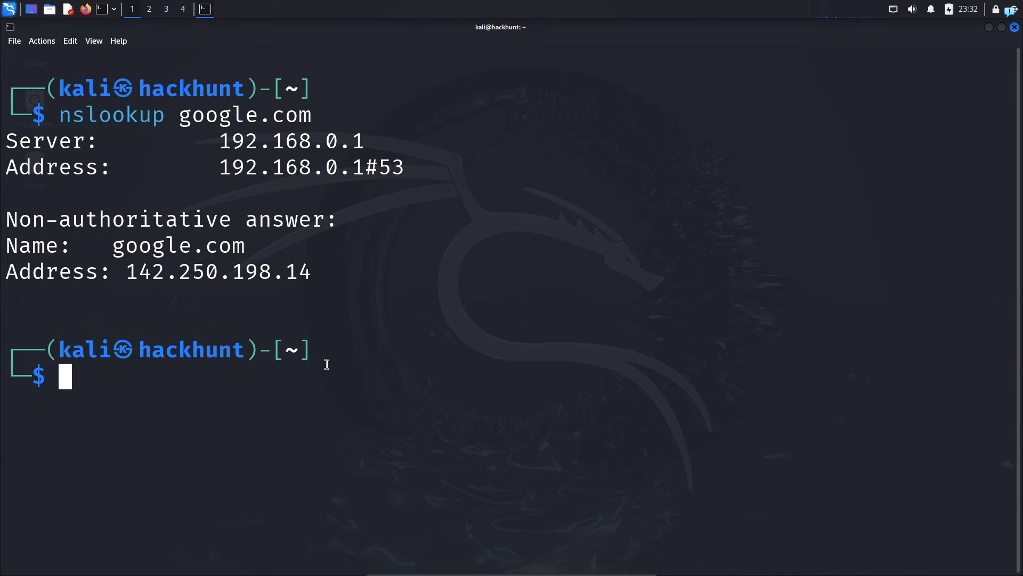
pyautogui.write('nslookup google.com')
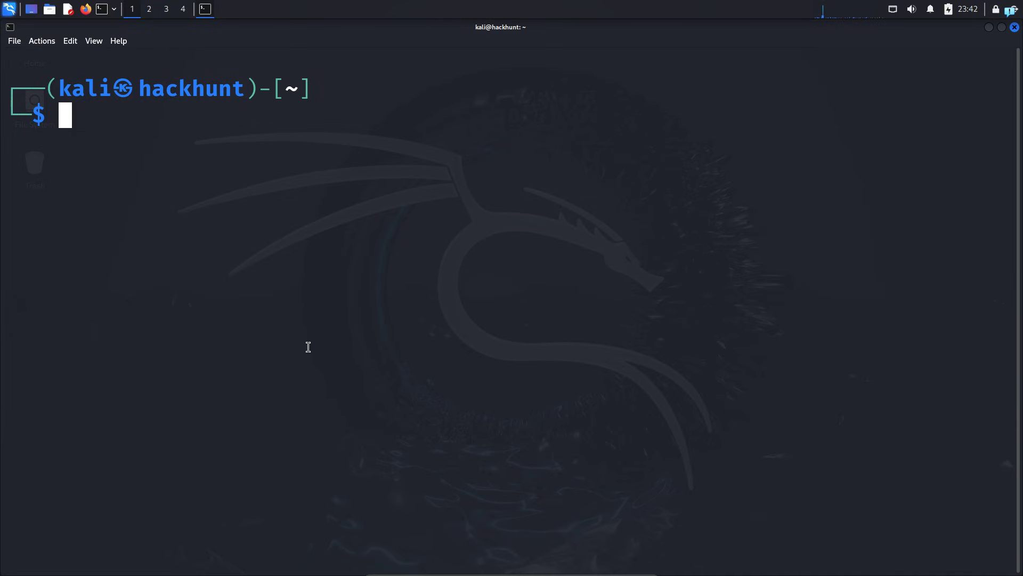
# Run nslookup -type=mx gmail.com to list its mail exchangers and name servers.
pyautogui.write('nslookup hexzilla.com')
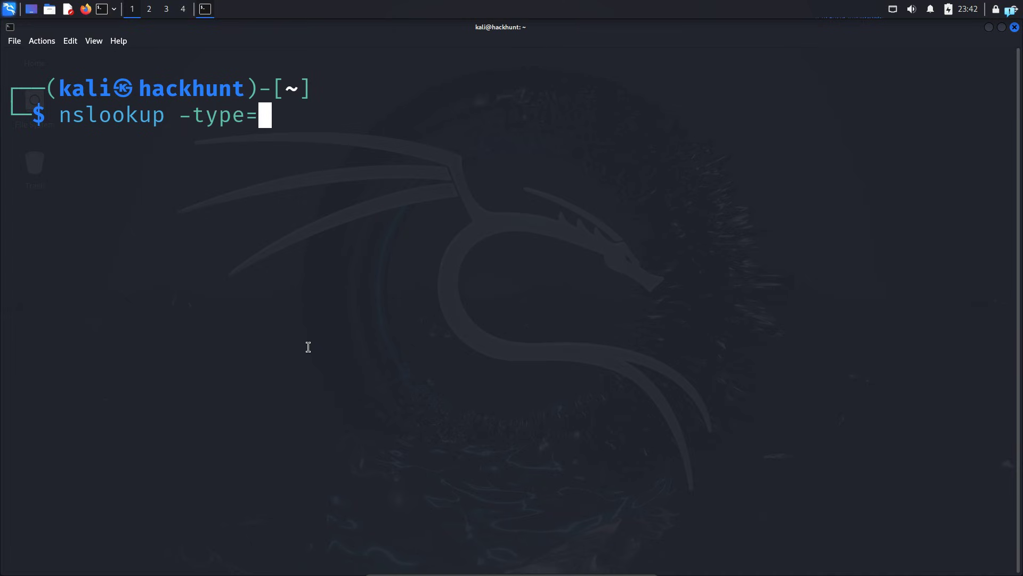
pyautogui.write('mx')
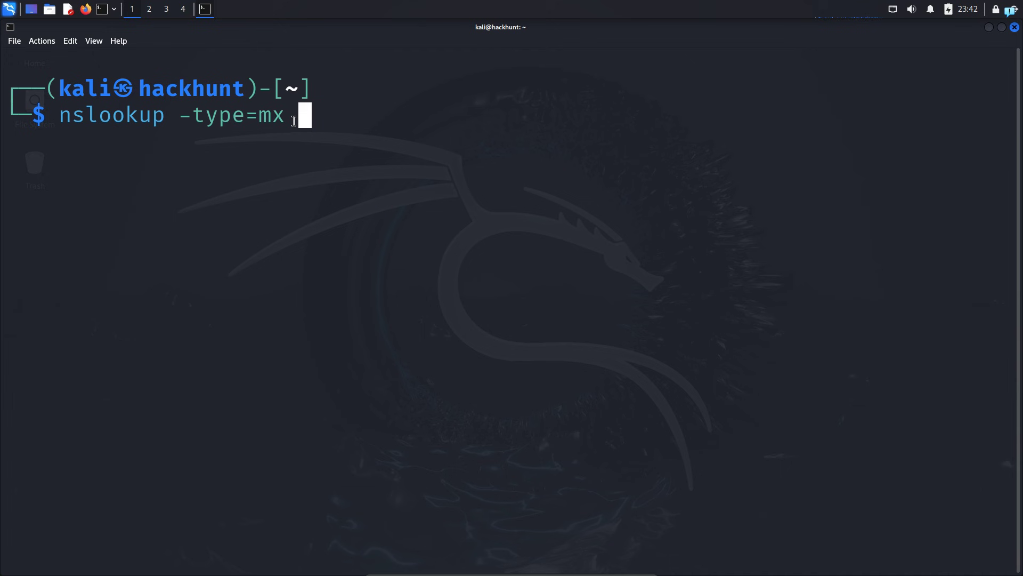
pyautogui.write('gmail.com')
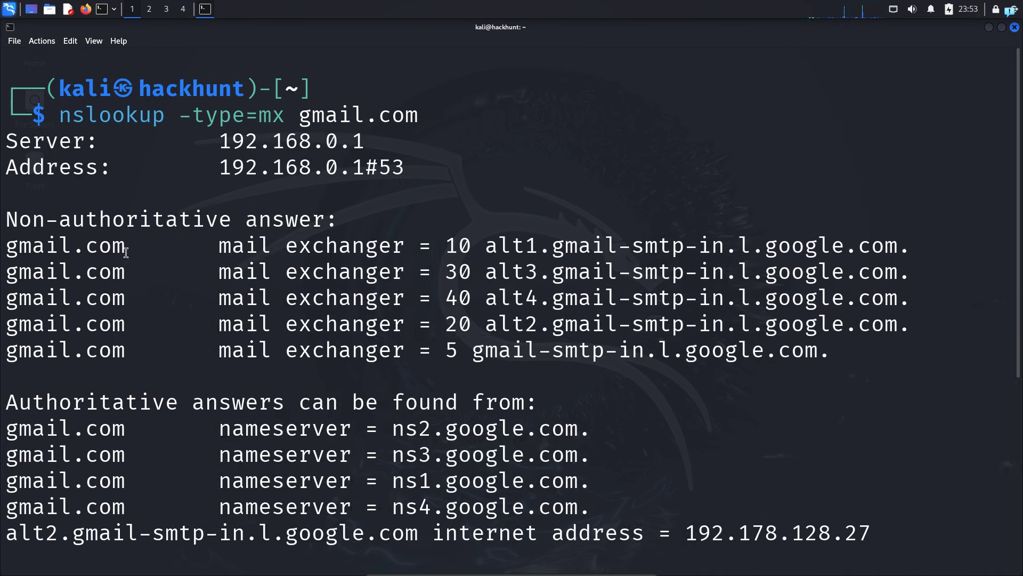
pyautogui.doubleClick(117, 218)
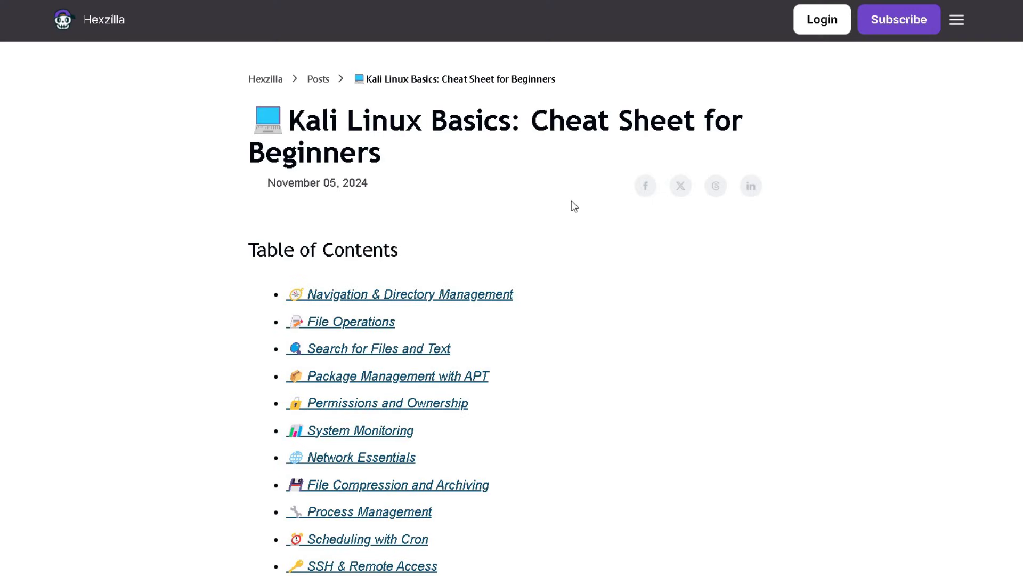
# Highlight the Kali Linux cheat sheet title and scroll to the Navigation & Directory Management table.
pyautogui.moveTo(292, 119); pyautogui.dragTo(378, 152)
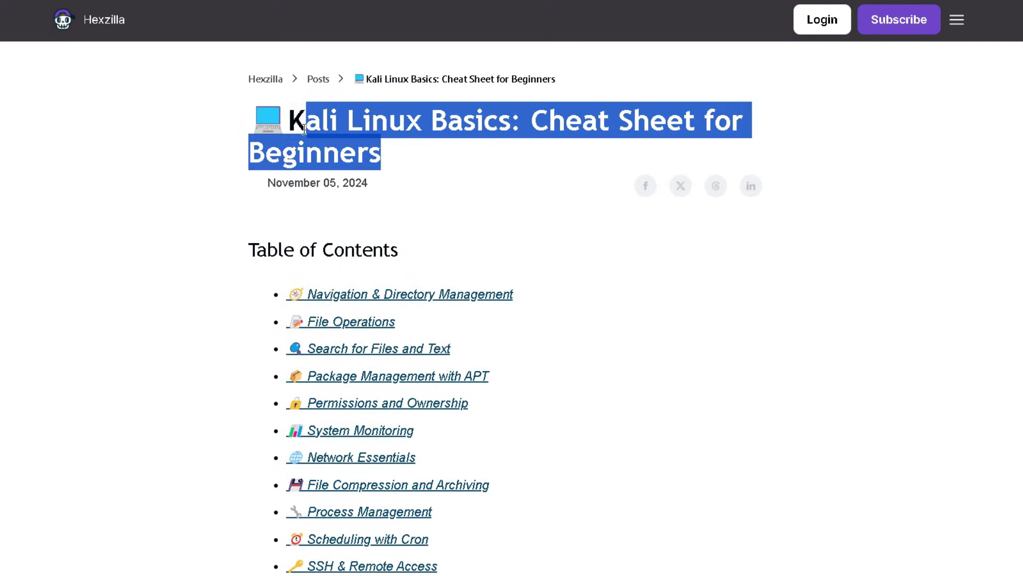
pyautogui.scroll(-3)
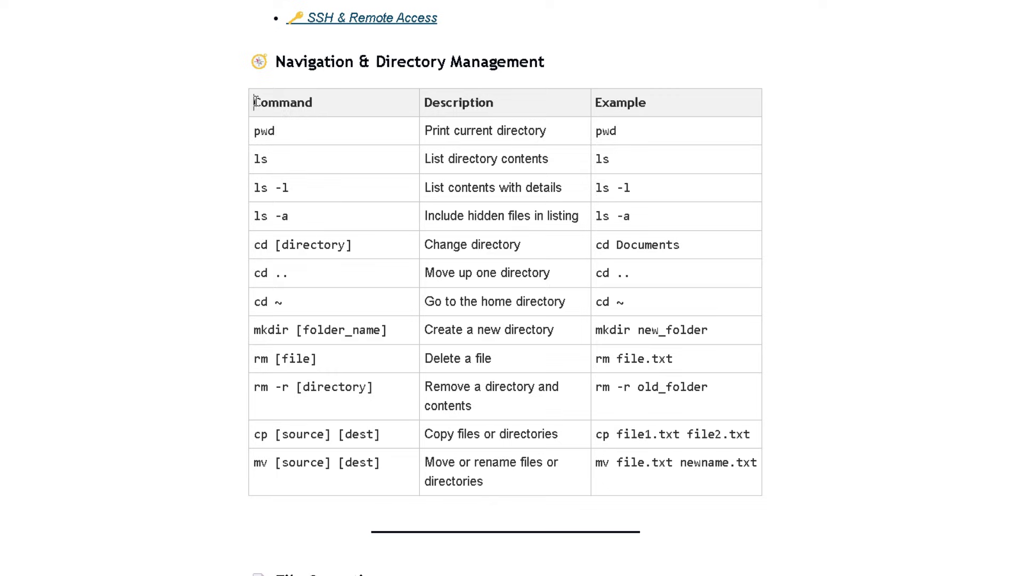
pyautogui.scroll(-3)
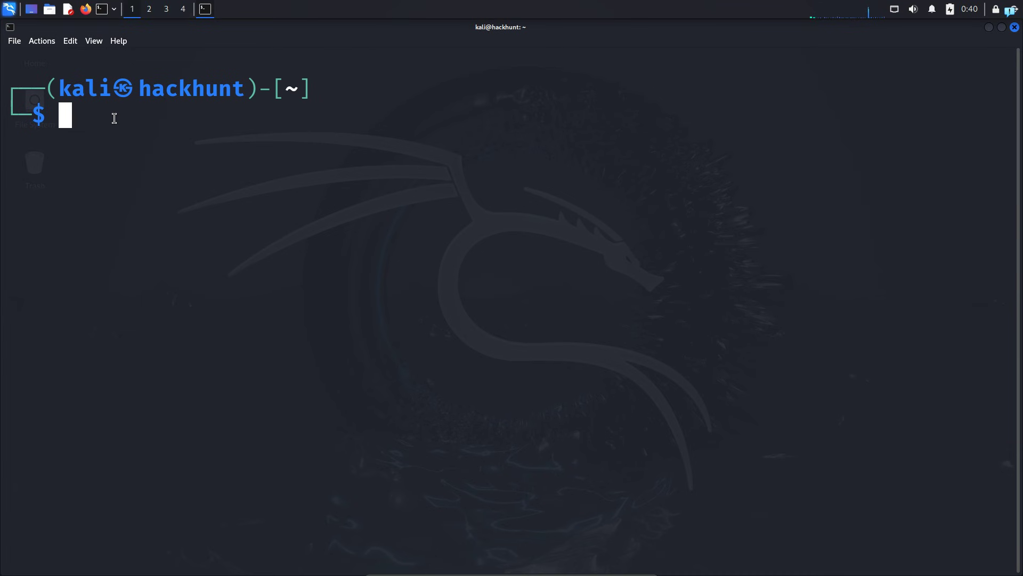
# Run nslookup -type=ns google.com and select ns1's address 216.239.32.10 for copying.
pyautogui.write('nslookup -type=mx gmail.com')
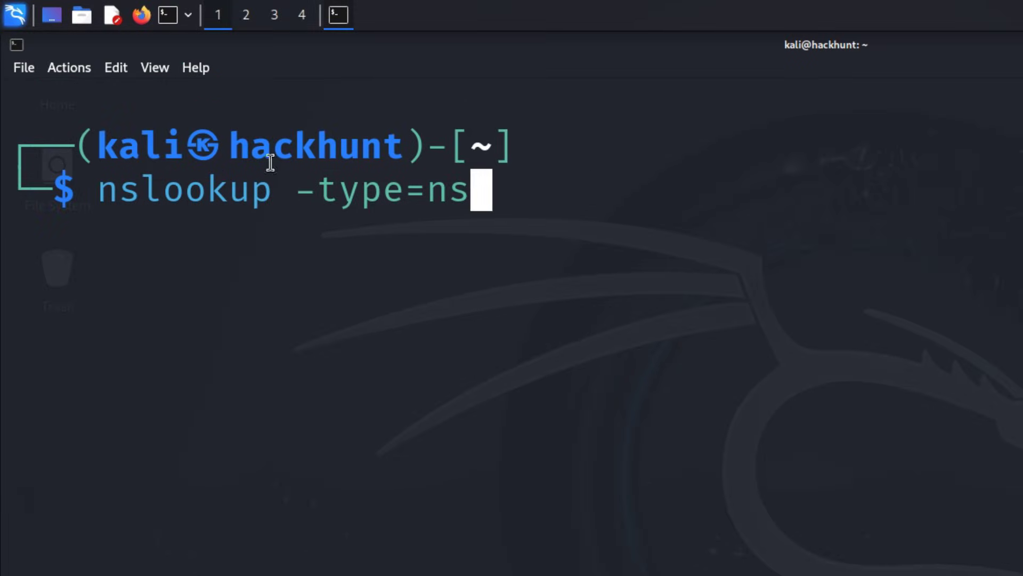
pyautogui.moveTo(600, 171)
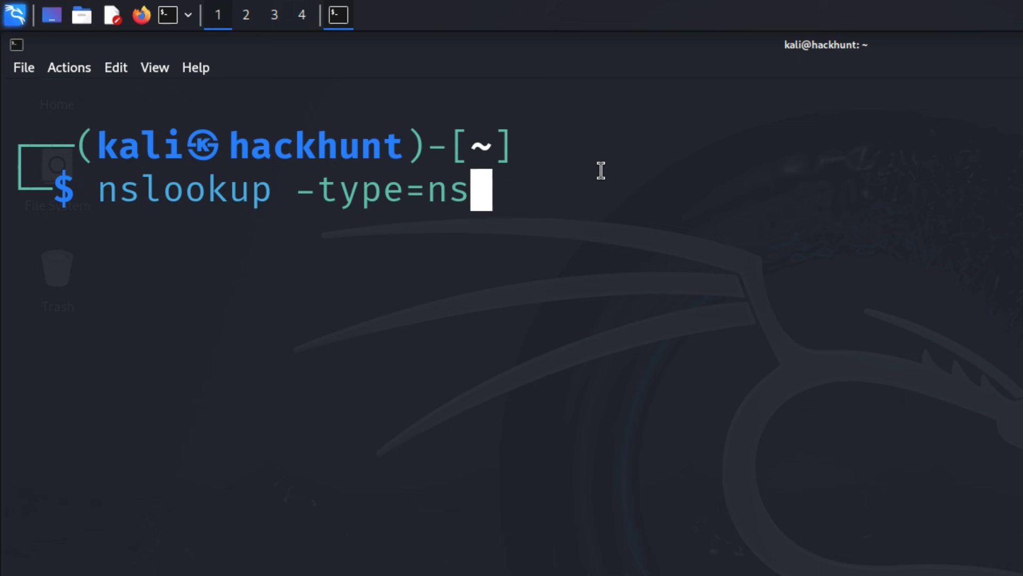
pyautogui.write('google.com')
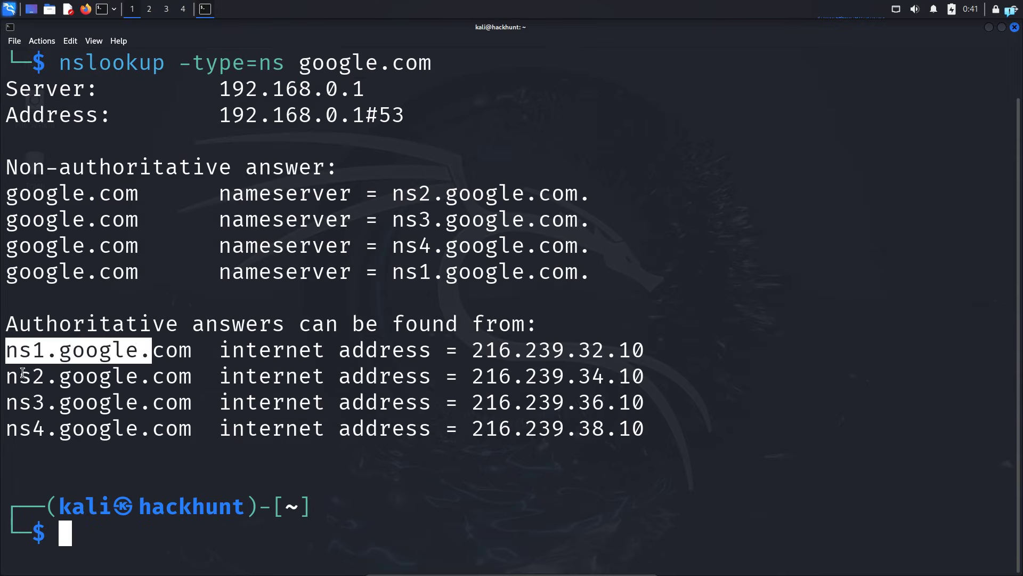
pyautogui.doubleClick(103, 428)
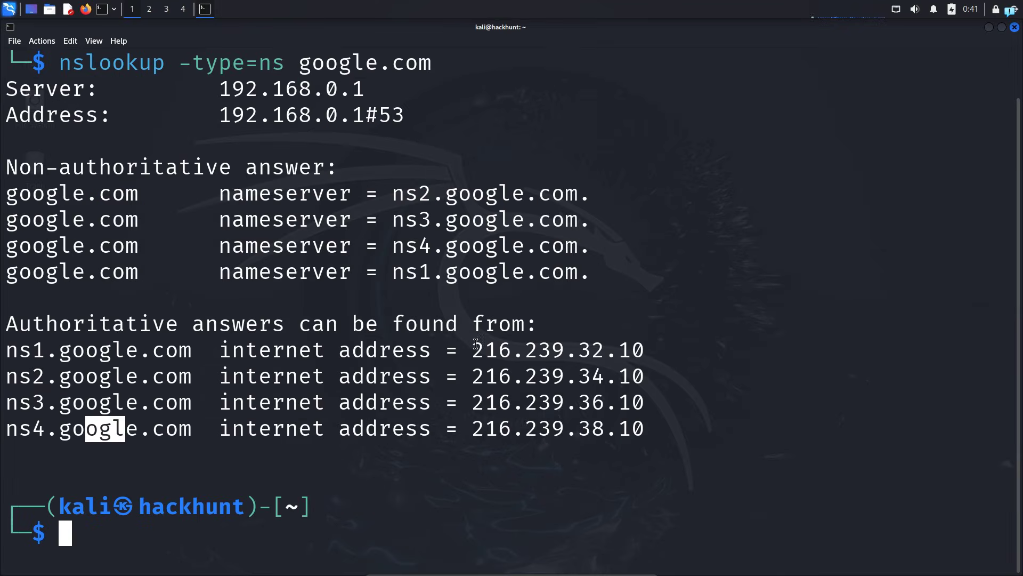
pyautogui.doubleClick(558, 349)
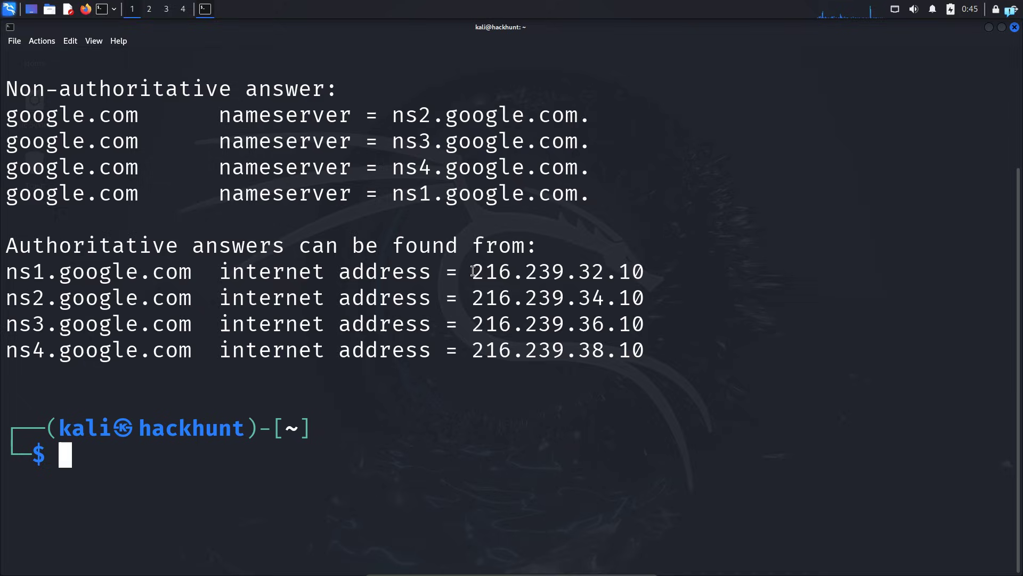
pyautogui.rightClick(558, 272)
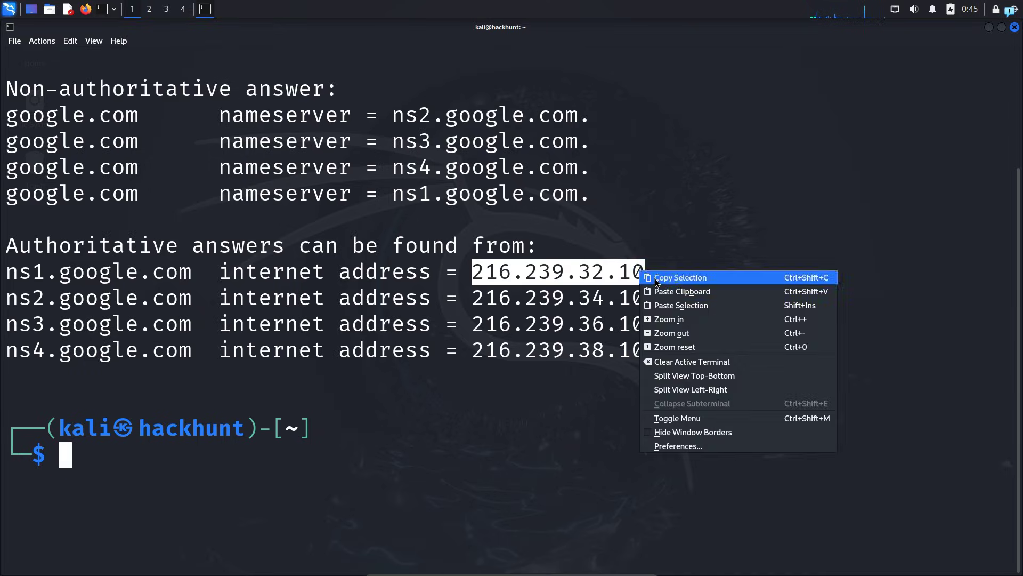
# Reverse-look up 216.239.32.10, returning ns1.google.com, then clear the terminal.
pyautogui.click(691, 361)
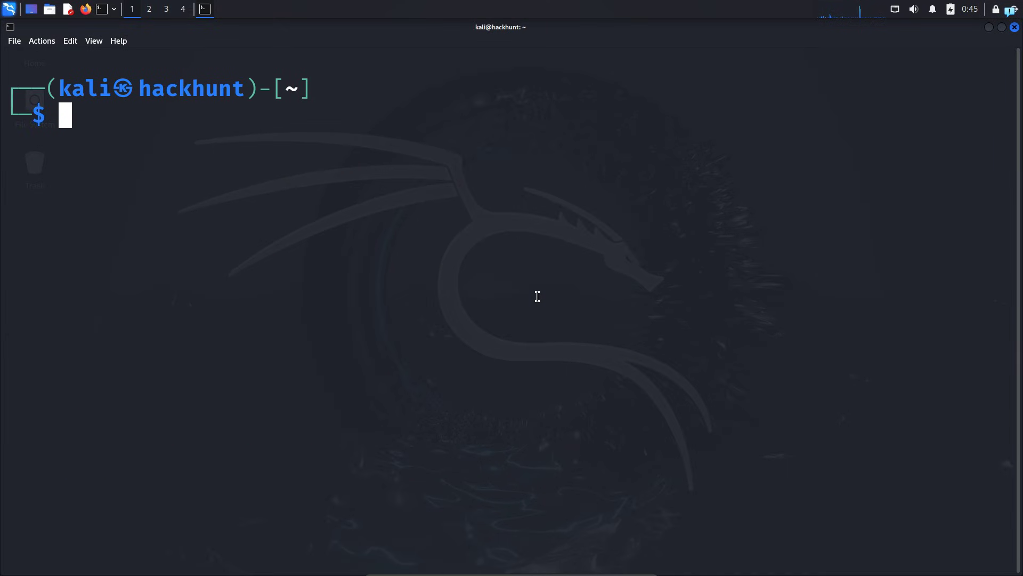
pyautogui.write('nslookup -type=ns google.com')
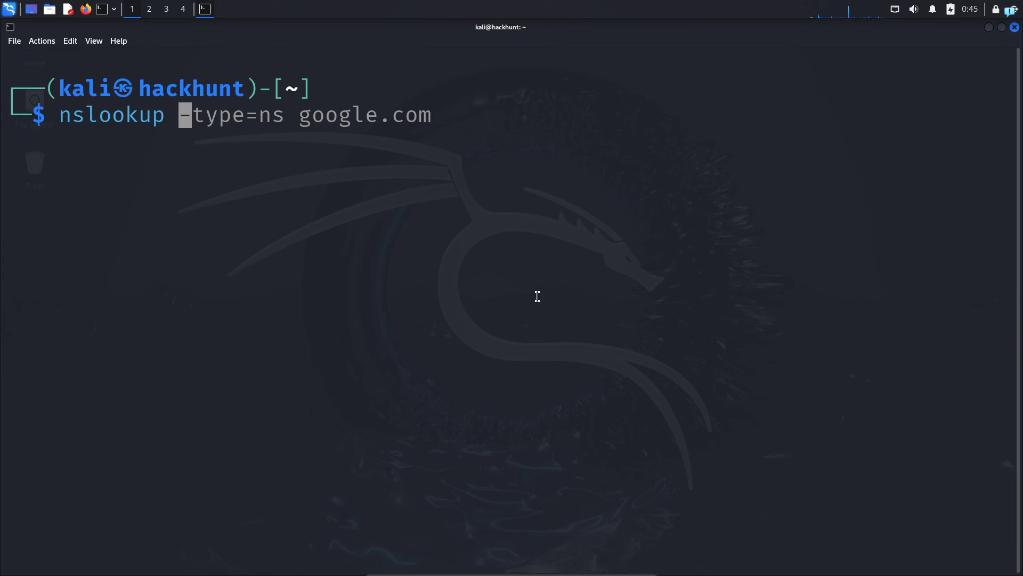
pyautogui.write('216.239.32.10')
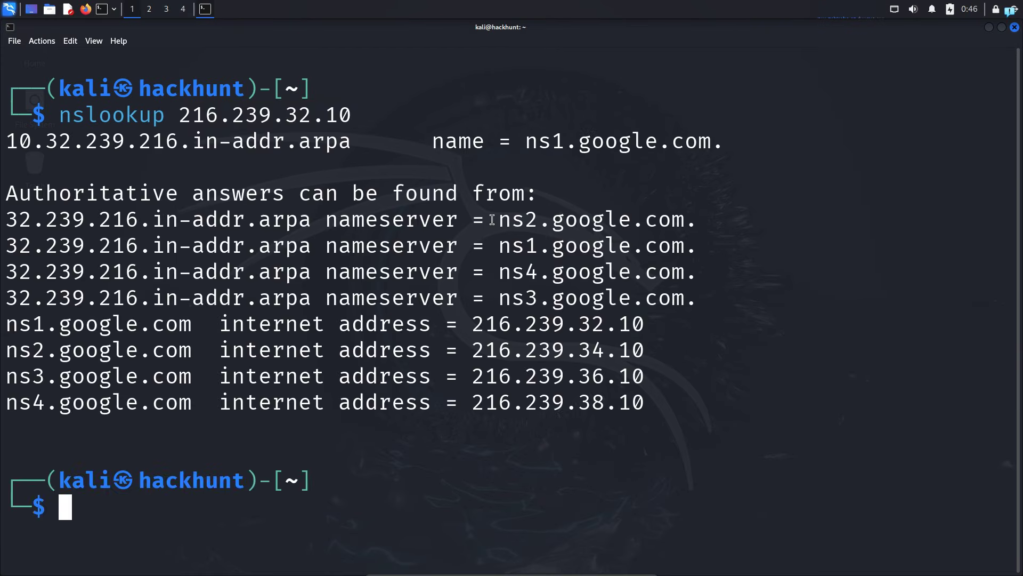
pyautogui.doubleClick(620, 220)
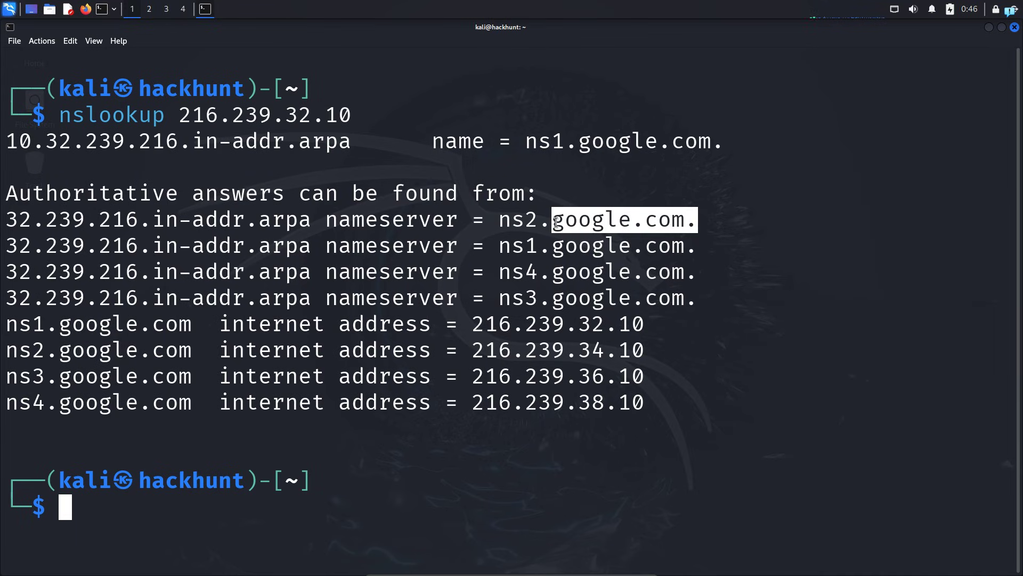
pyautogui.write('clear')
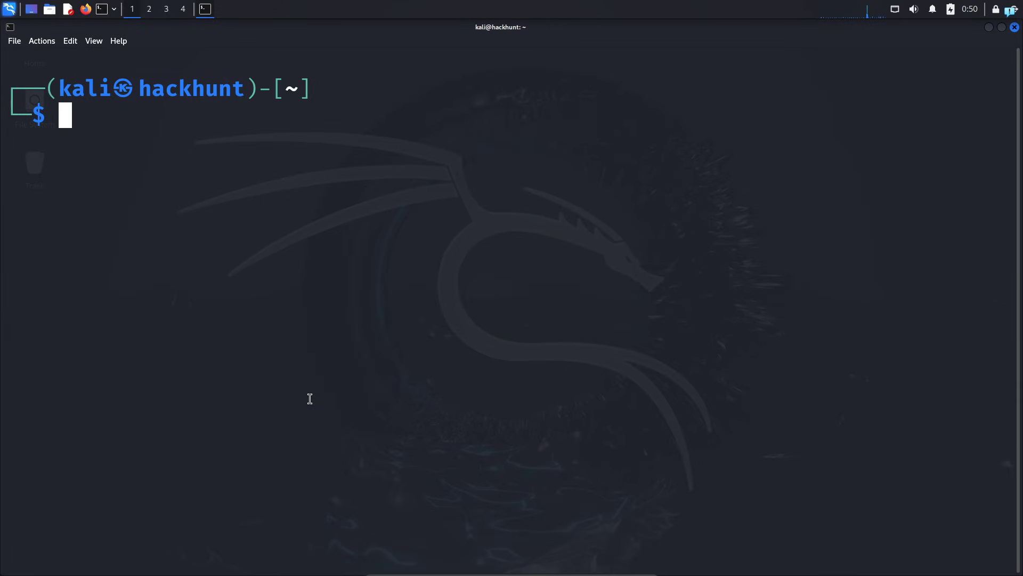
# Run nslookup github.com against the 8.8.8.8 DNS server.
pyautogui.write('nslookup 216.239.32.10')
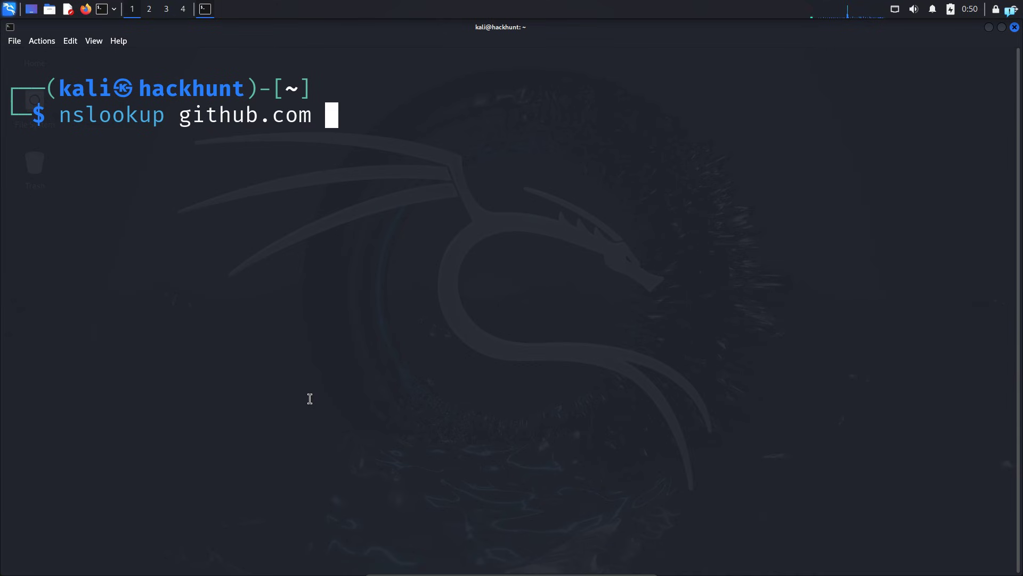
pyautogui.write('8.8.8.8')
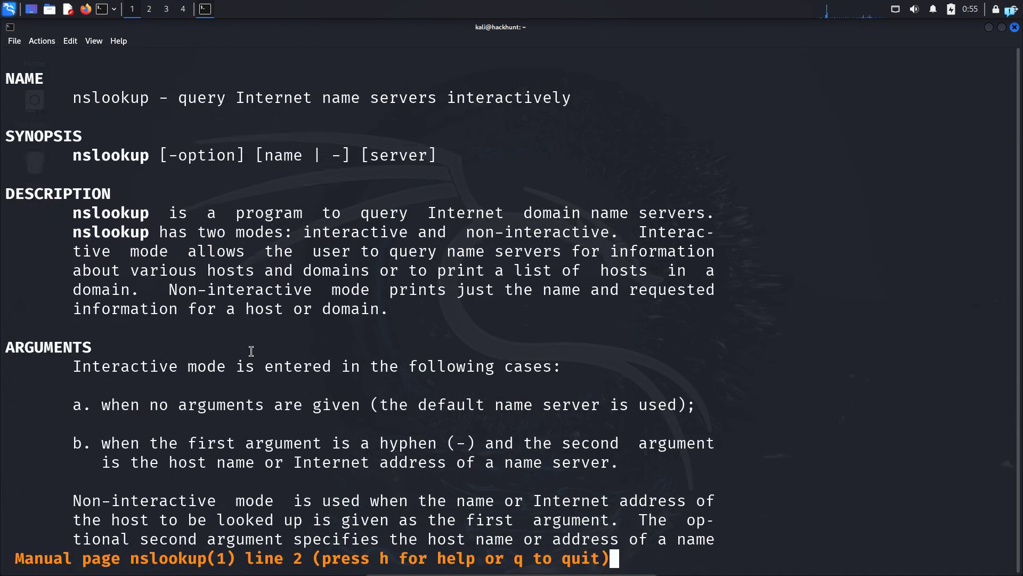
# Scroll the nslookup man page down to its keyword options like class, retry and timeout.
pyautogui.scroll(-3)
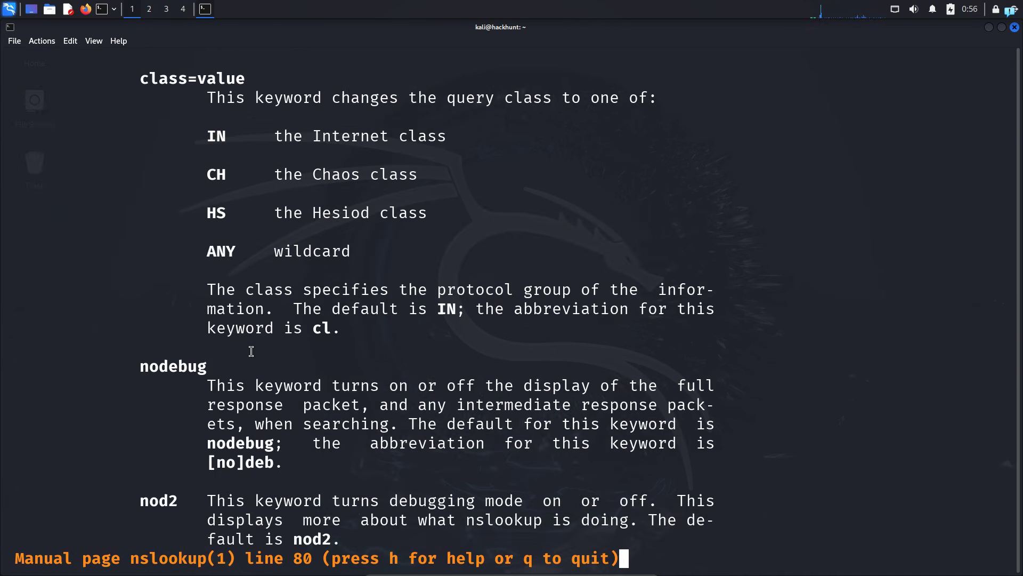
pyautogui.scroll(-3)
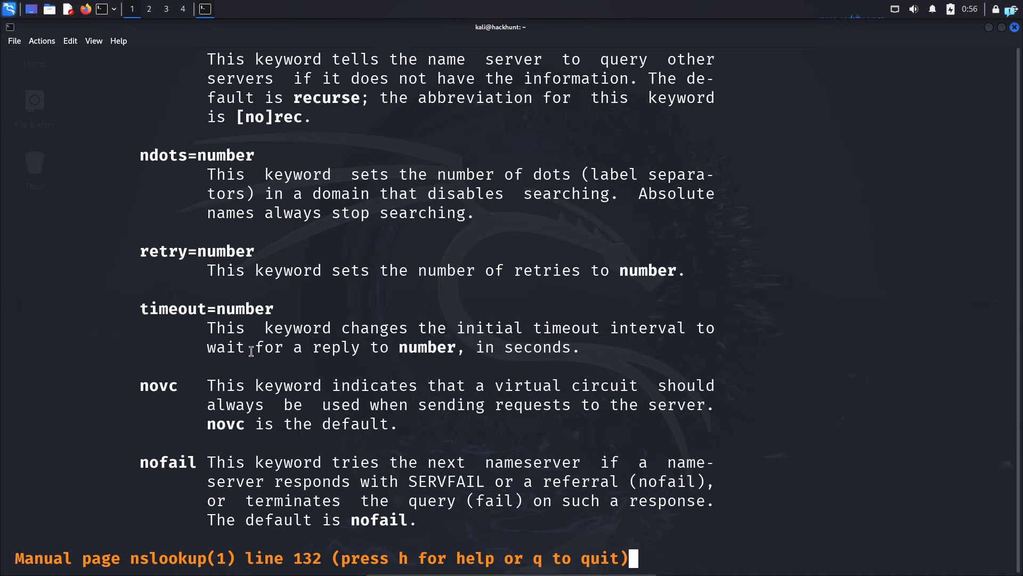